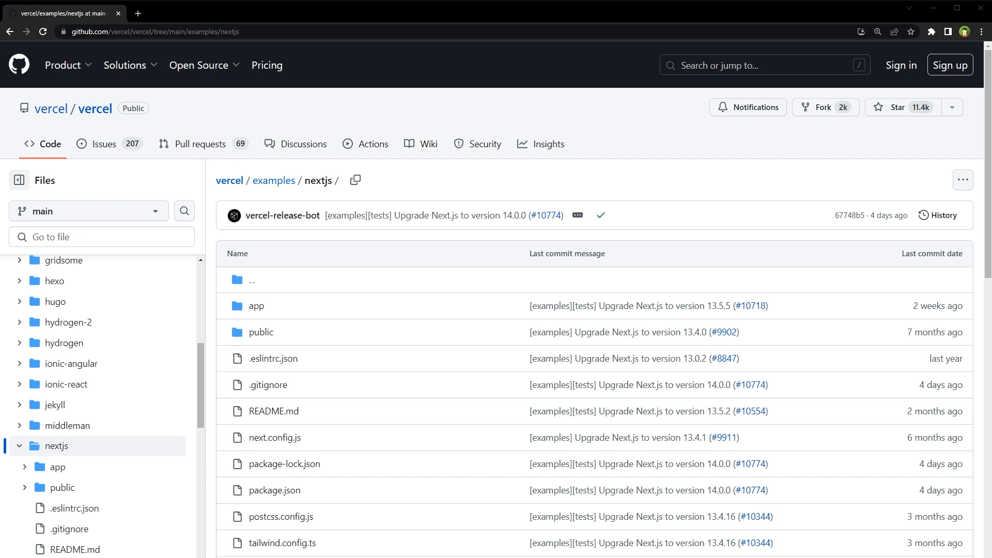
mouse_move(229, 180)
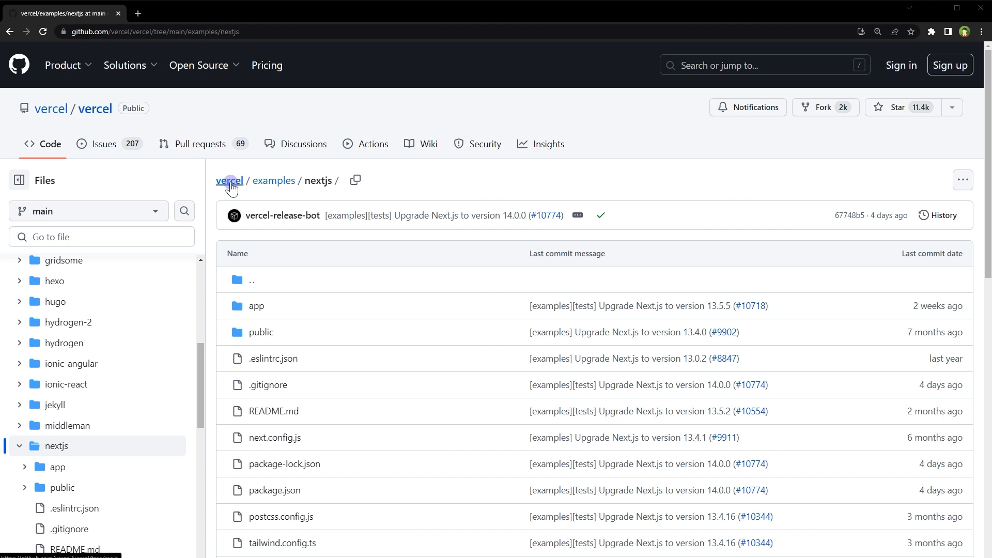
mouse_move(318, 180)
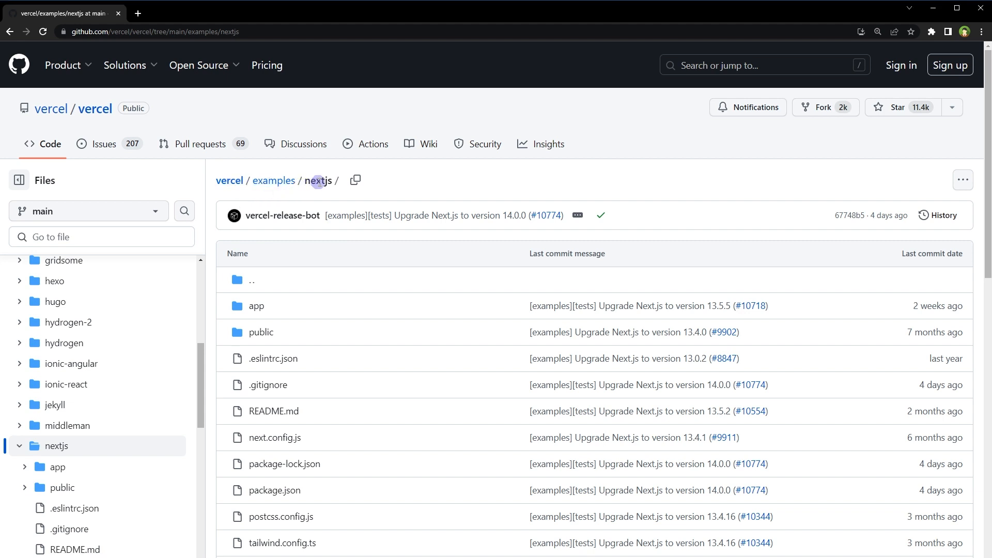
mouse_move(961, 180)
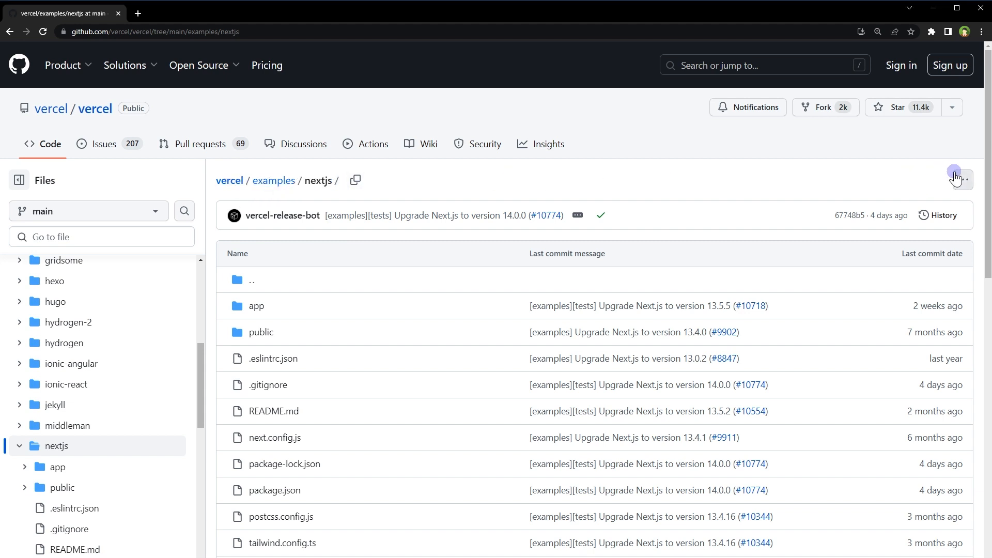
Open DownGit in a new tab beside the vercel/examples/nextjs GitHub folder.
left_click(959, 179)
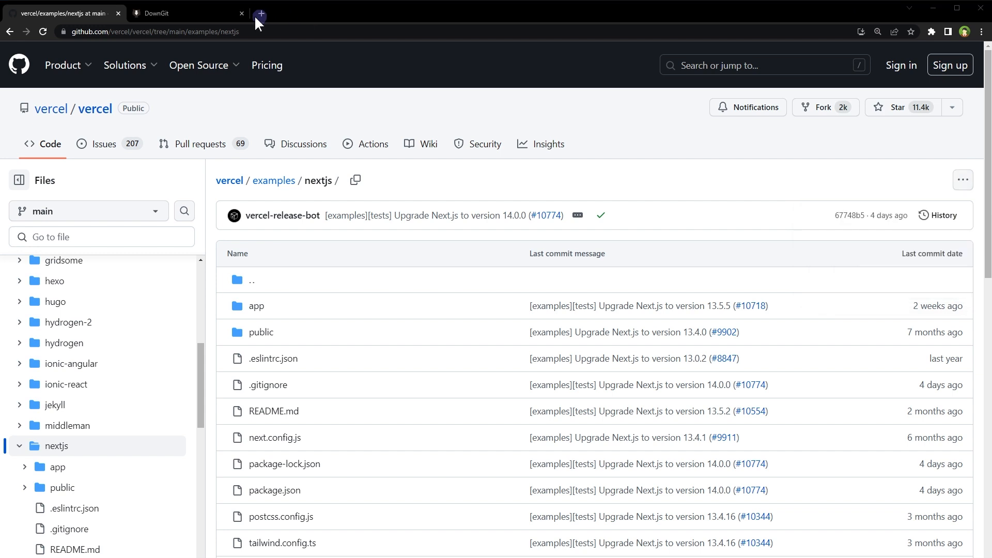
left_click(188, 13)
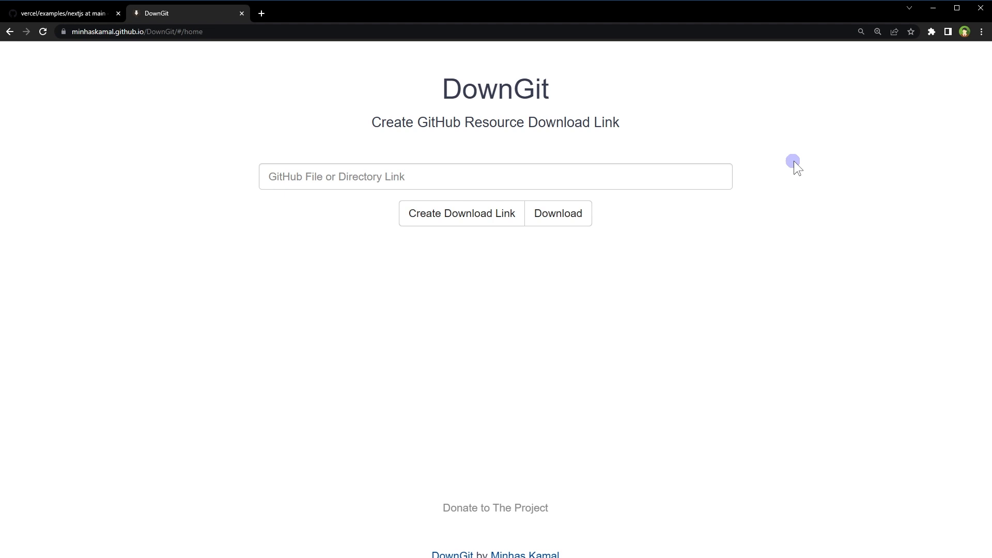
left_click(60, 13)
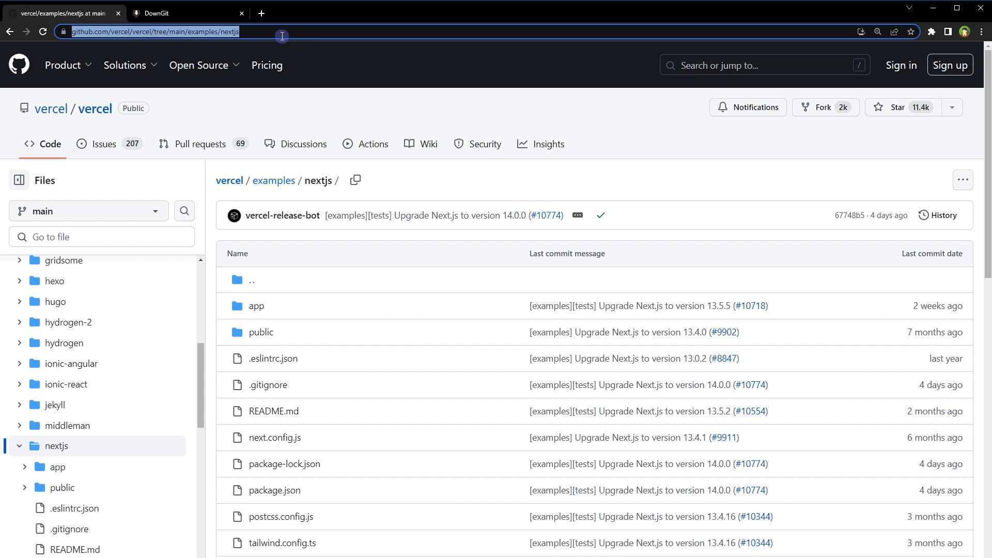
left_click(187, 12)
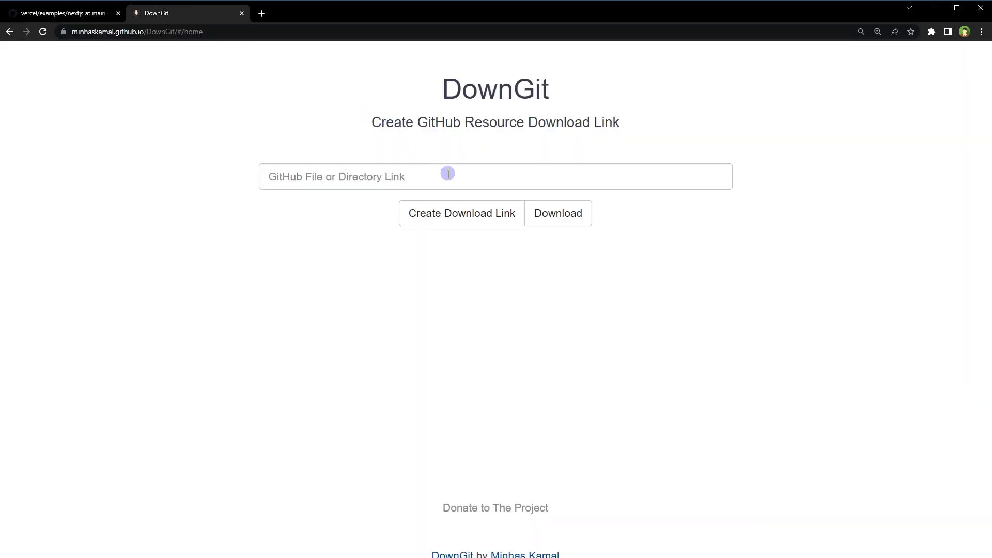
type("https://github.com/vercel/vercel/tree/main/examples/nextjs")
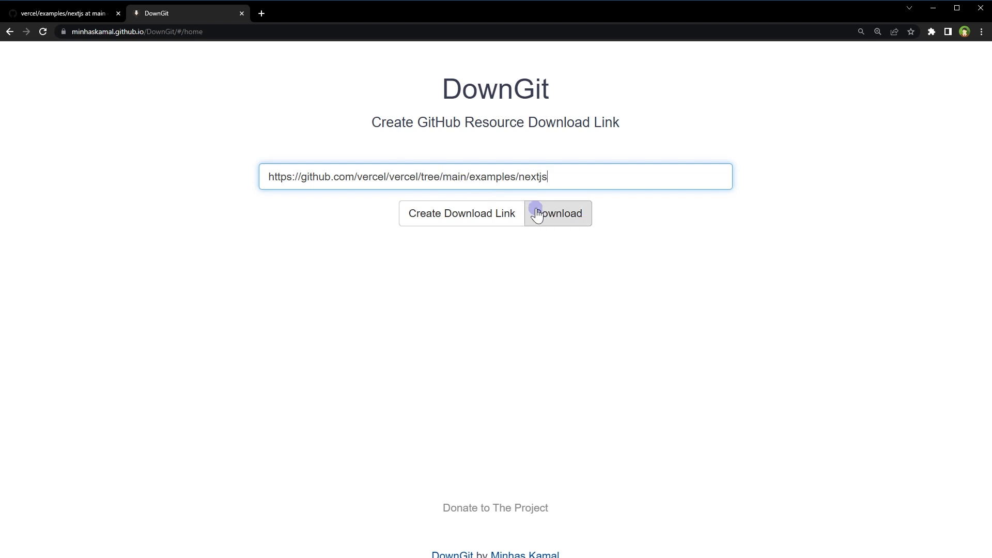
left_click(558, 213)
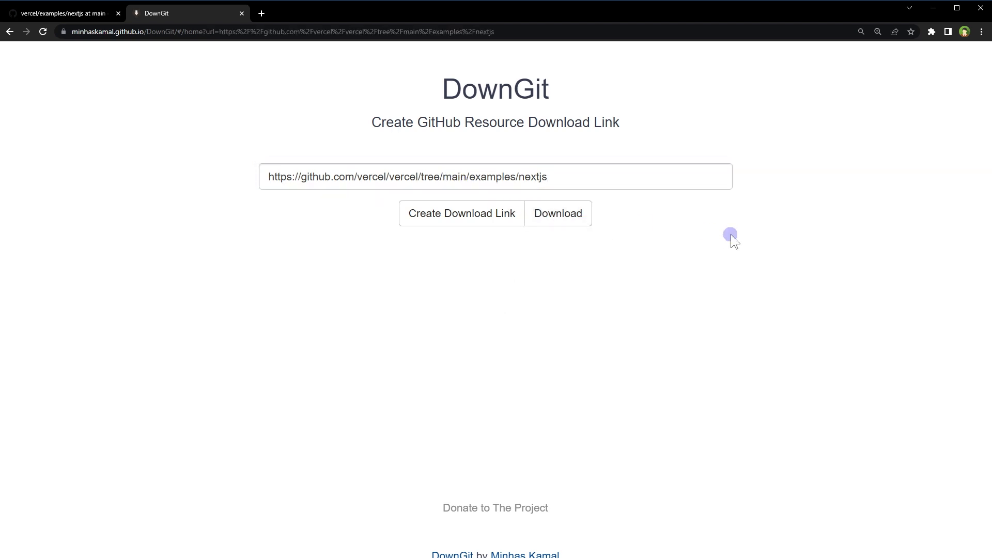
left_click(557, 212)
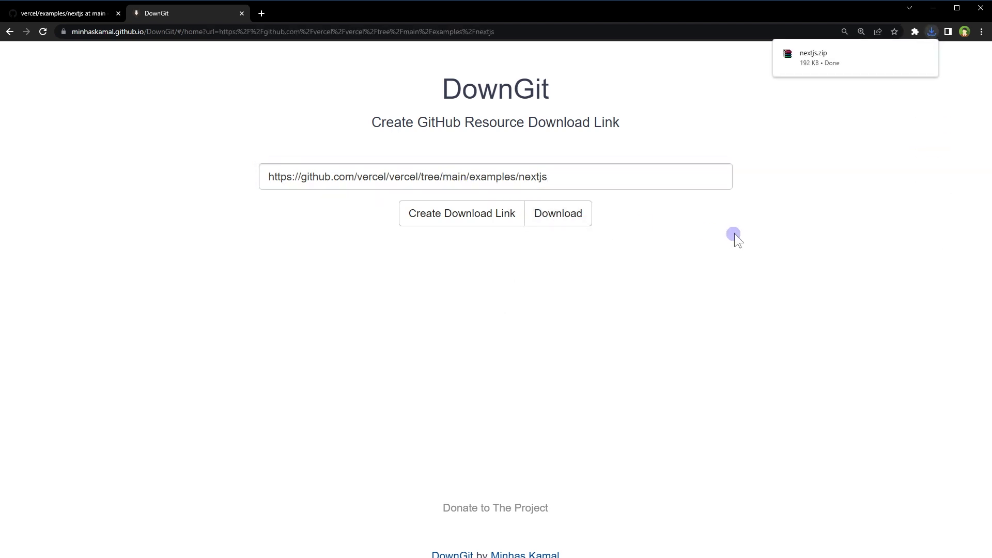
mouse_move(832, 73)
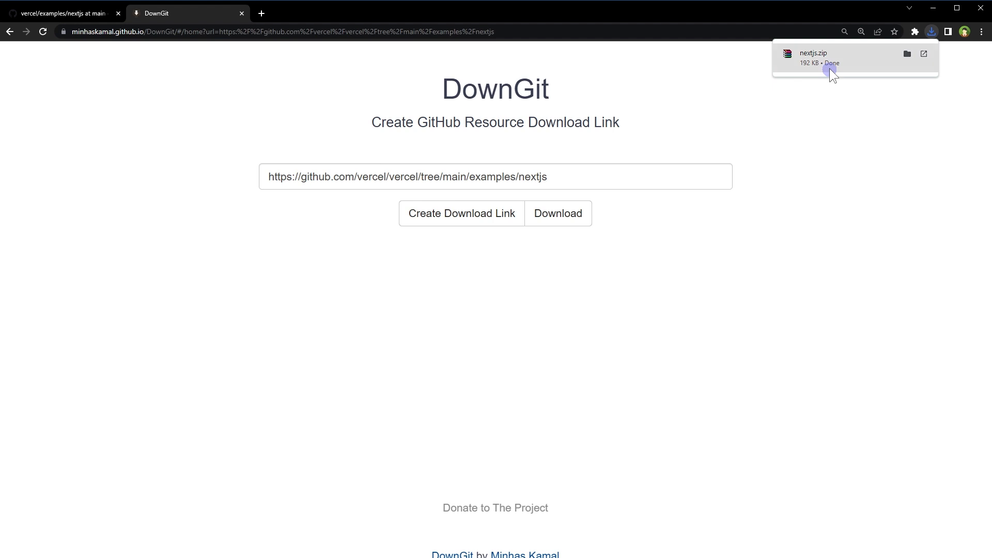
left_click(63, 12)
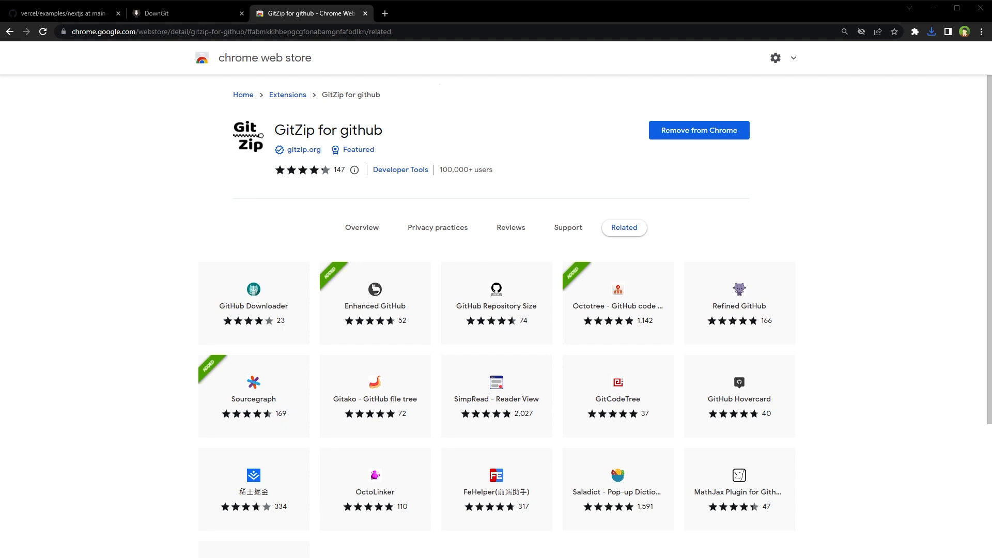
Return to the vercel/examples/nextjs folder tab on GitHub.
left_click(56, 13)
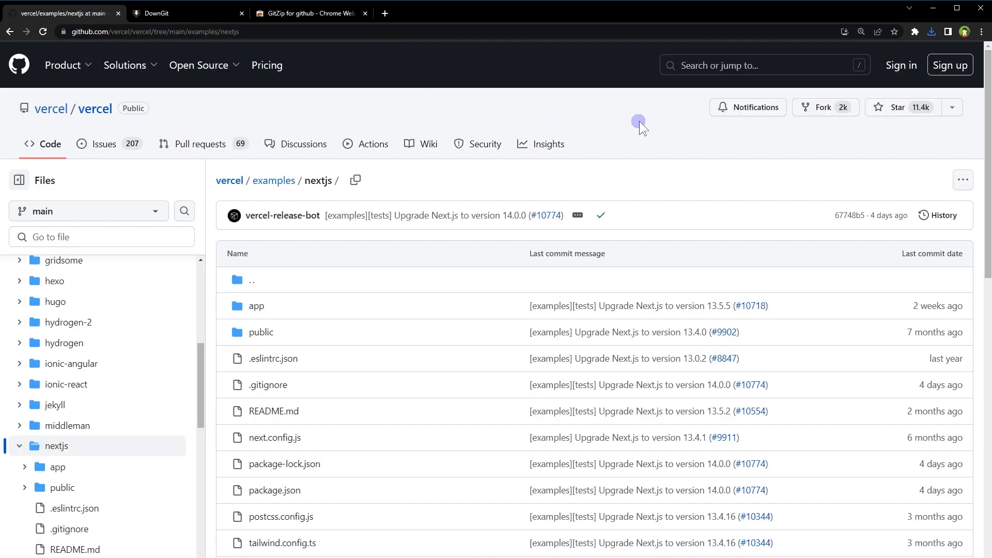
mouse_move(227, 313)
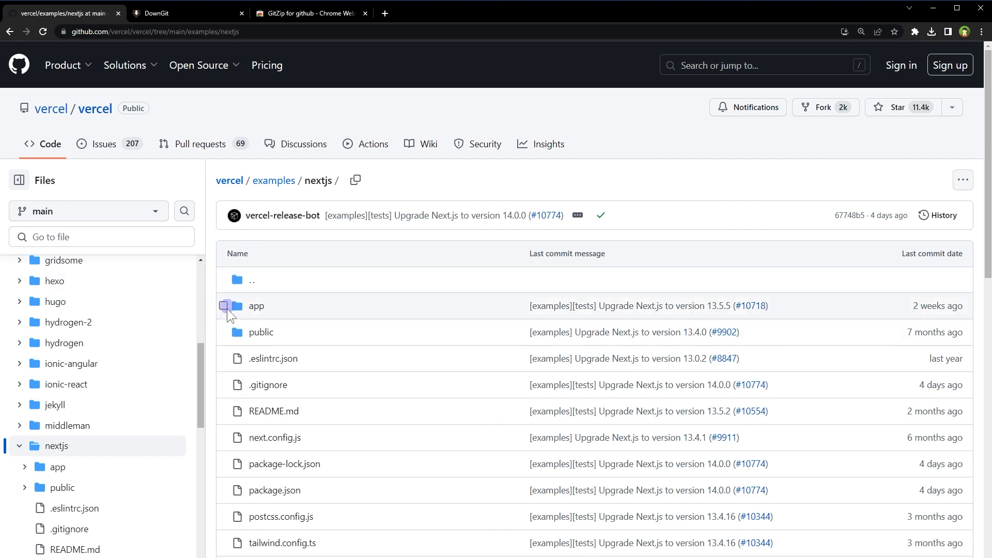
mouse_move(228, 366)
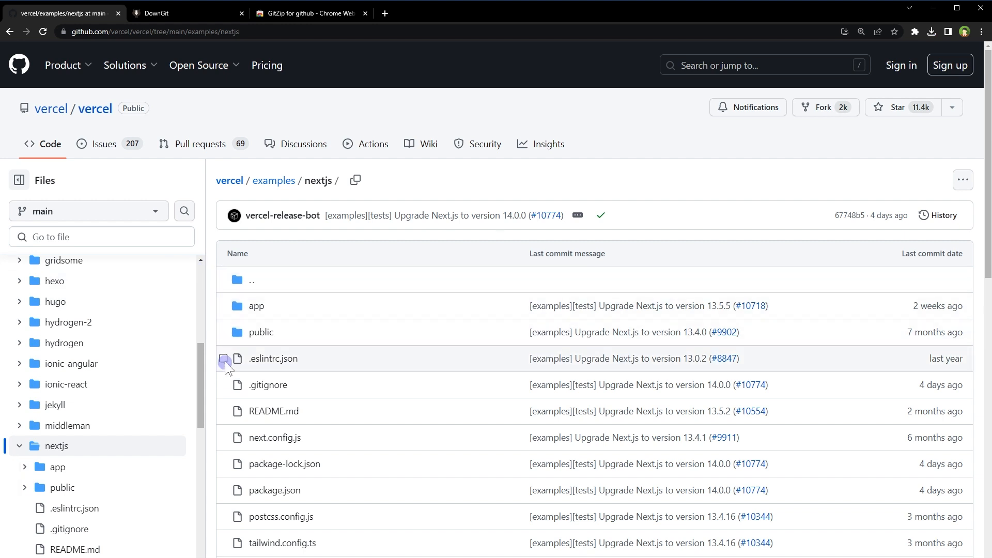
left_click(223, 332)
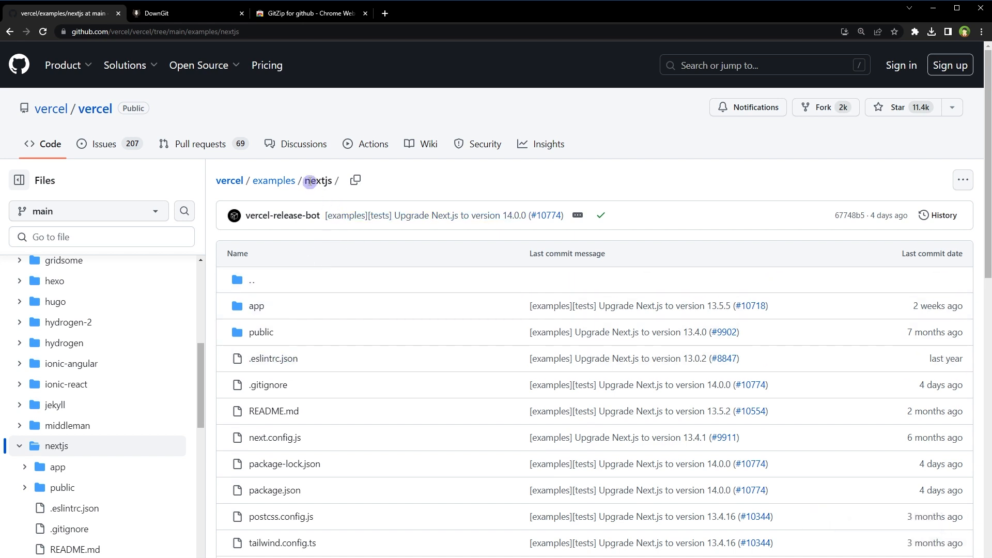
double_click(317, 180)
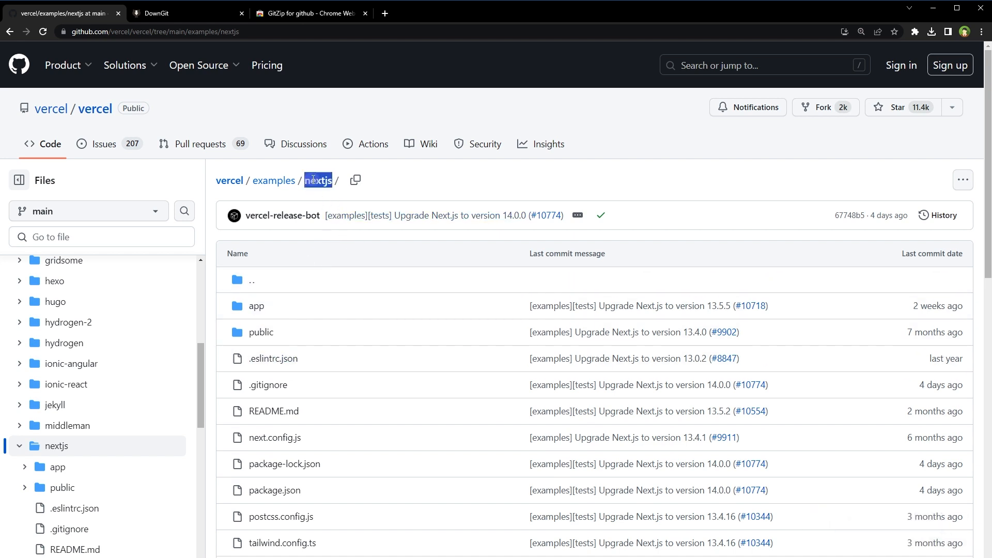
From the examples listing, tick nextjs in GitZip and download it as vercel-examples.zip.
left_click(273, 180)
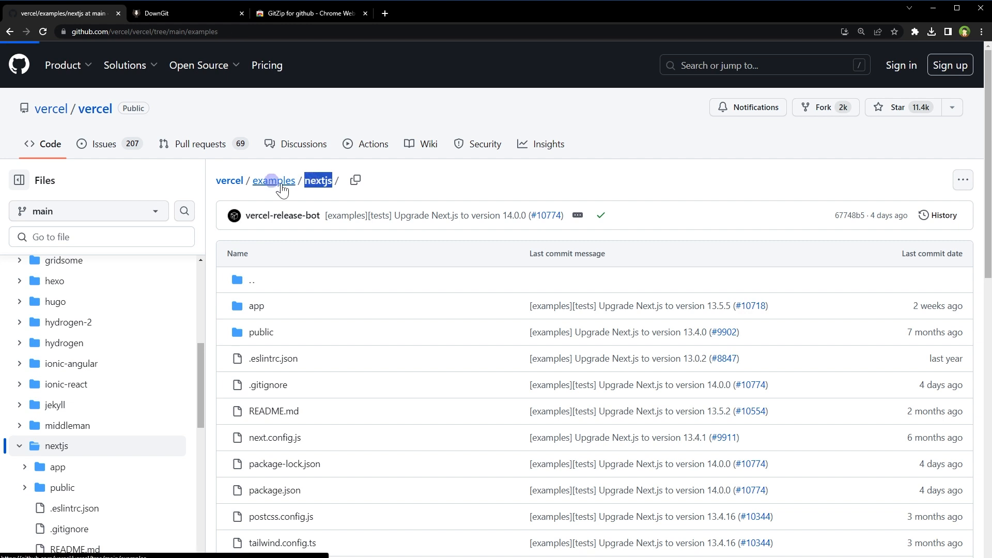
left_click(273, 181)
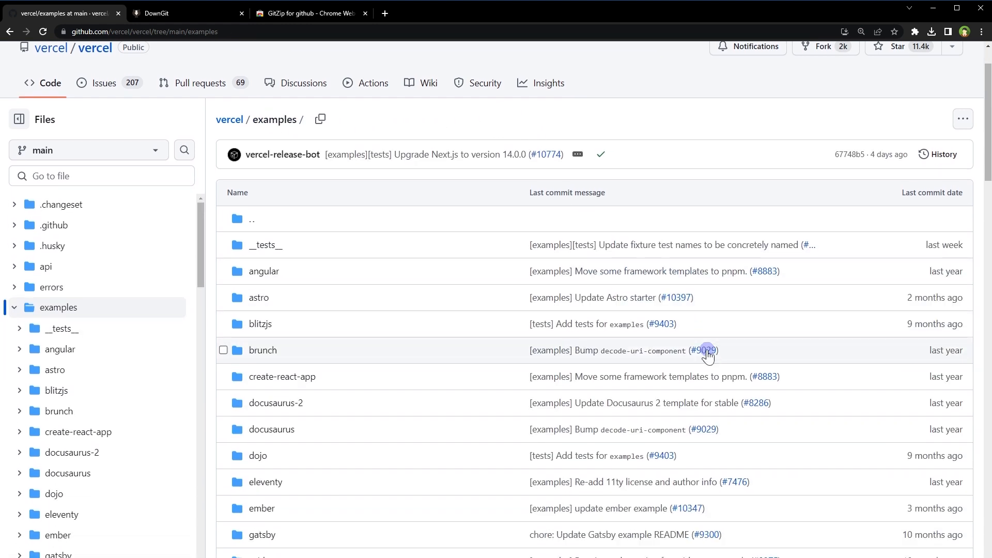
scroll("down", 3)
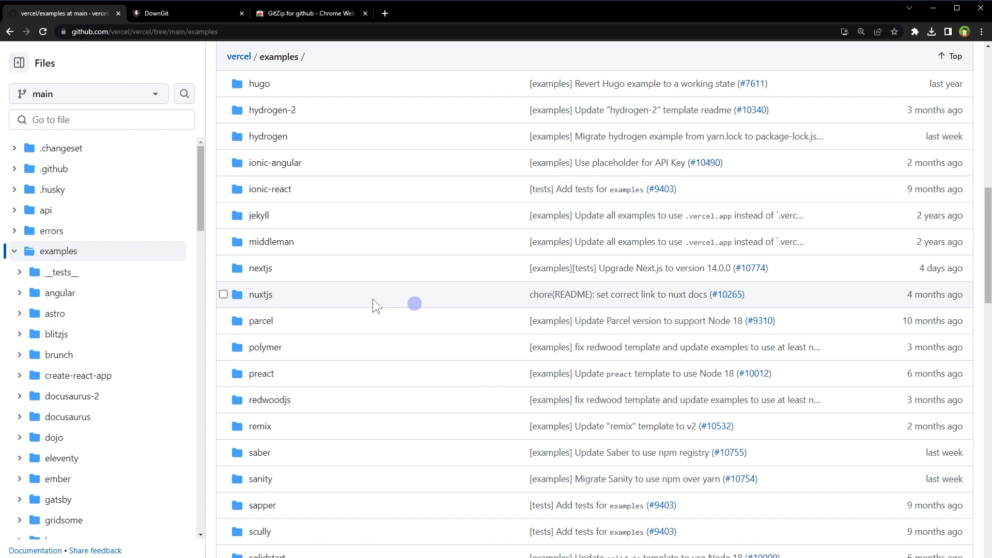
mouse_move(223, 268)
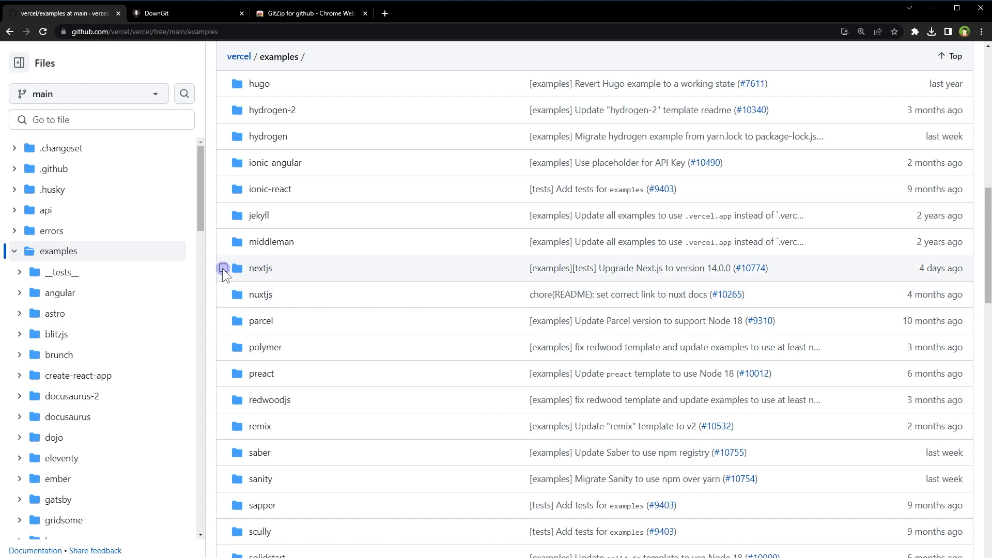
left_click(223, 268)
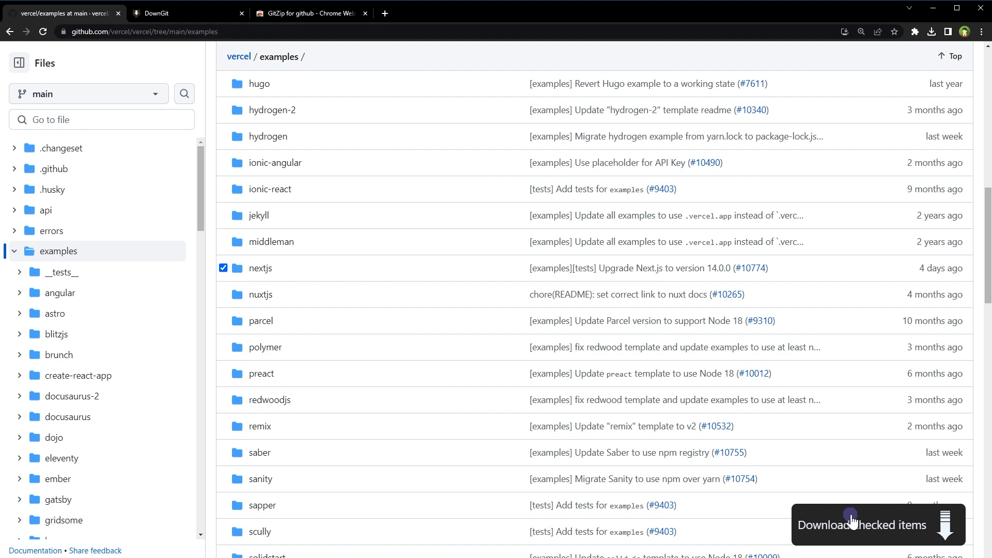
mouse_move(855, 524)
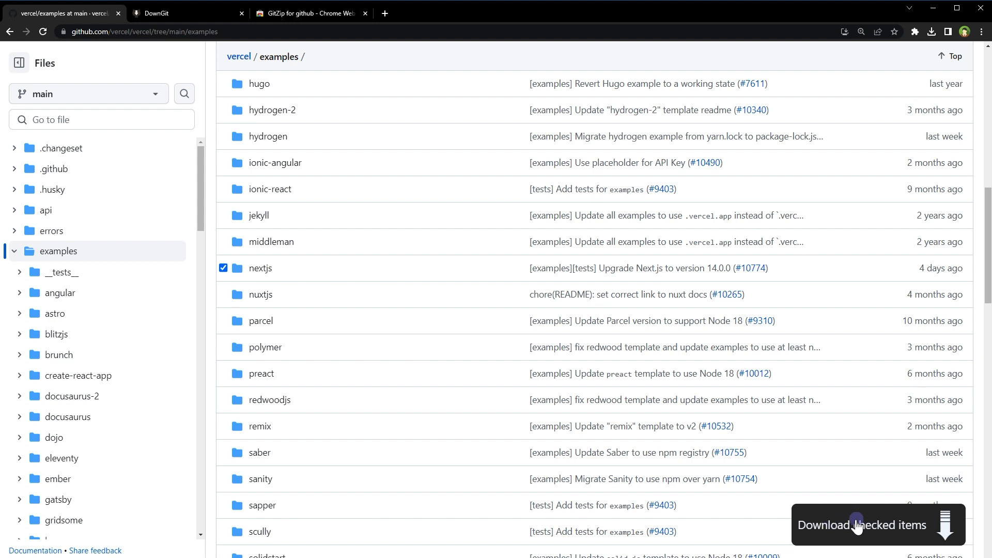
left_click(862, 524)
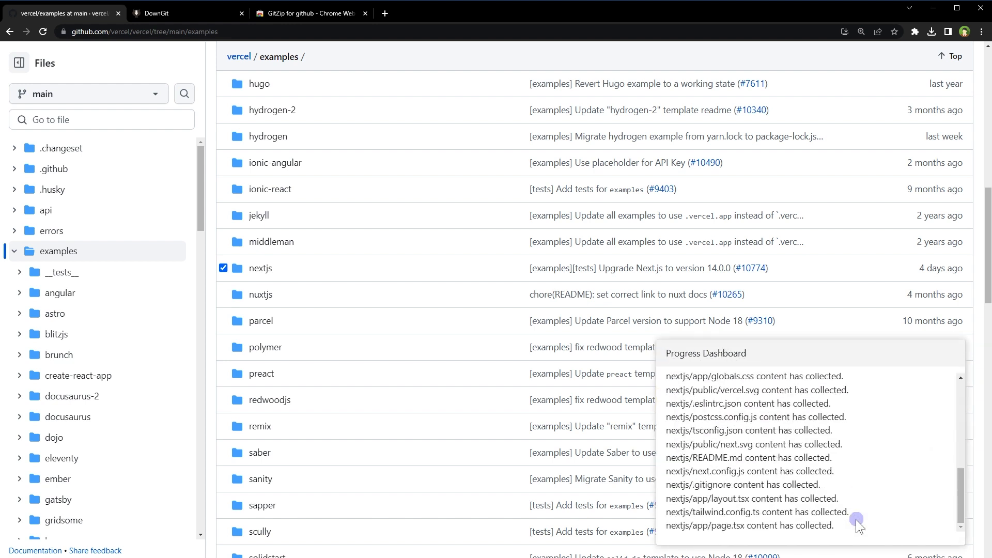
left_click(930, 31)
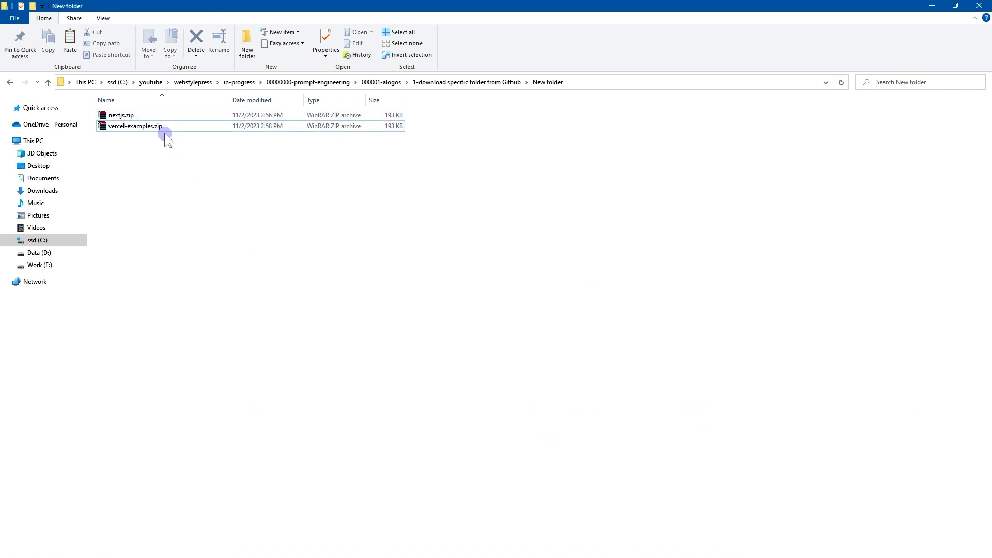
Extract vercel-examples.zip here and open the resulting nextjs folder.
right_click(135, 126)
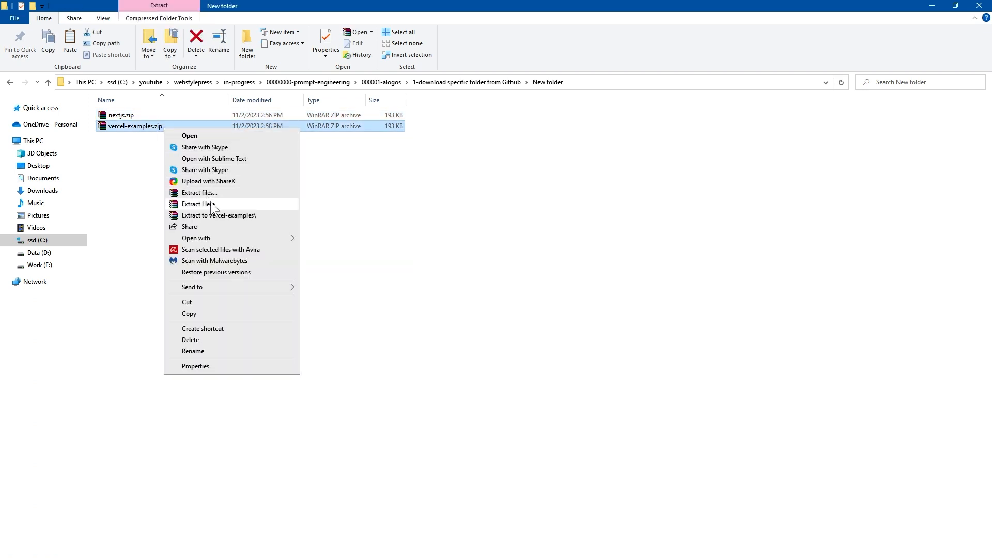
left_click(198, 204)
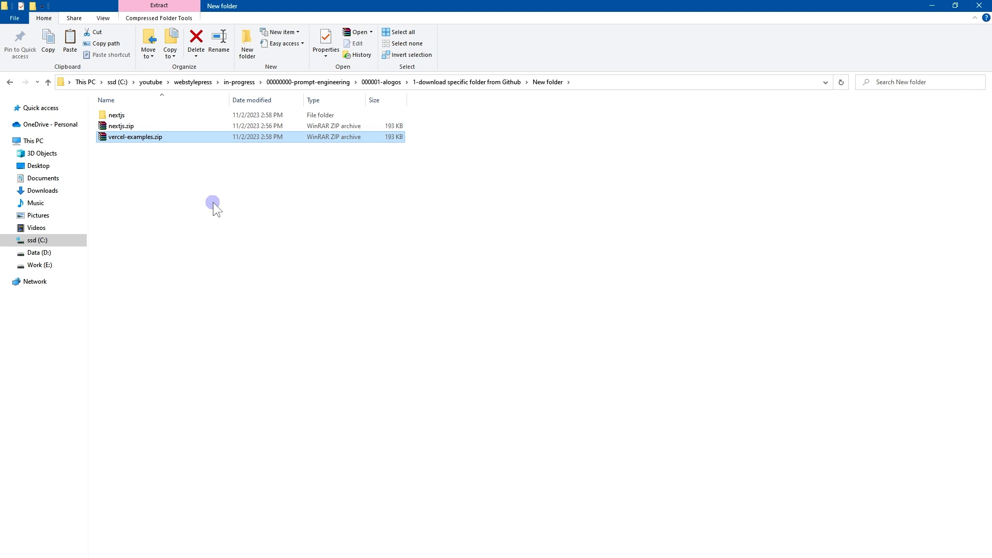
left_click(116, 115)
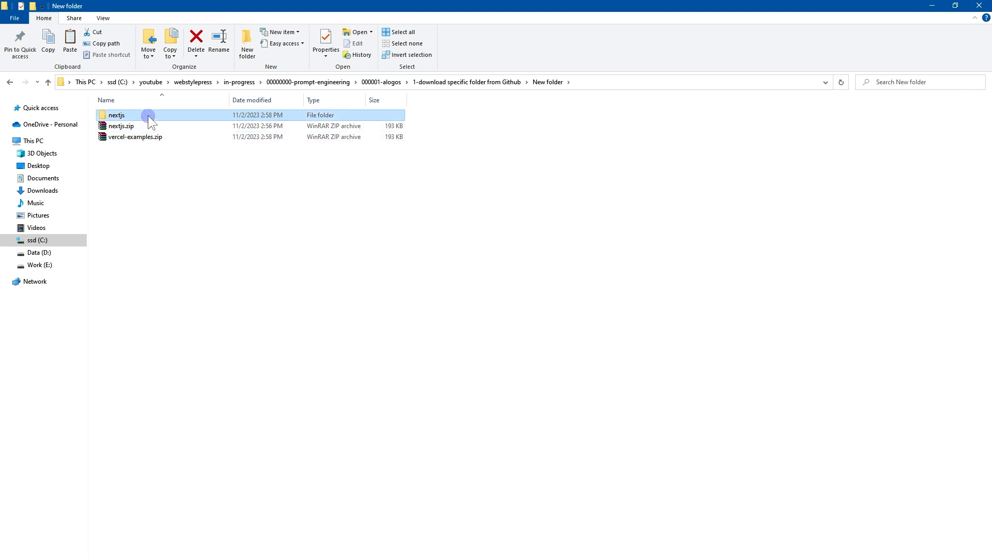
double_click(117, 114)
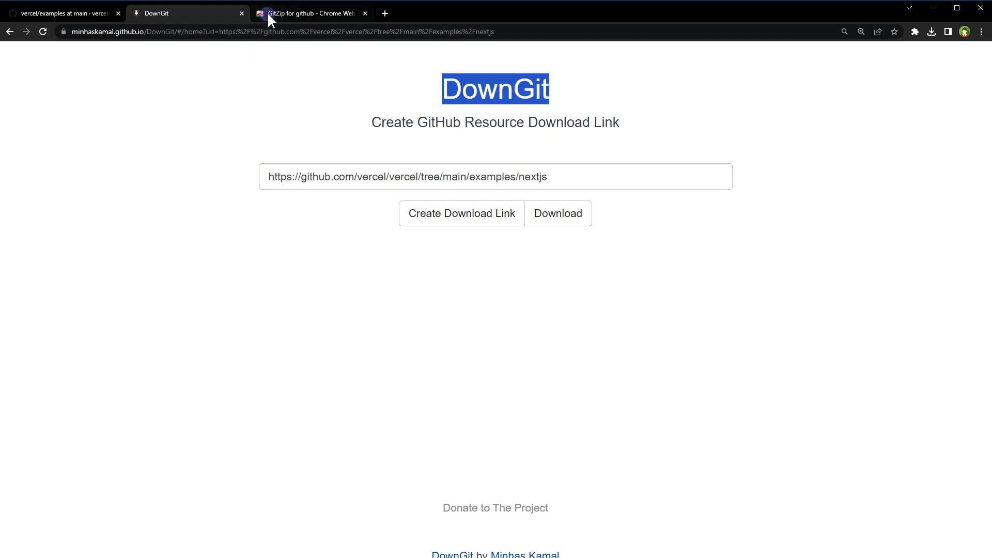
left_click(310, 12)
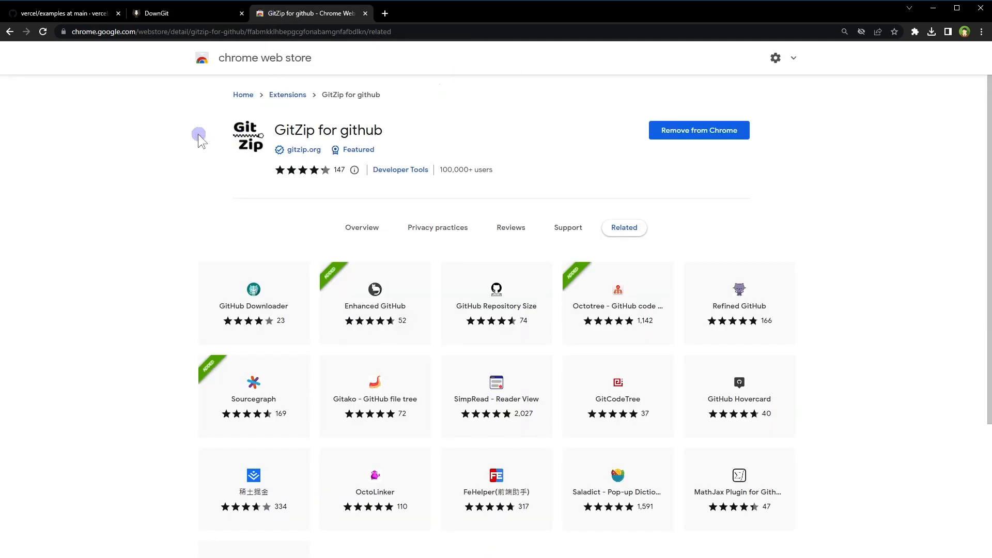